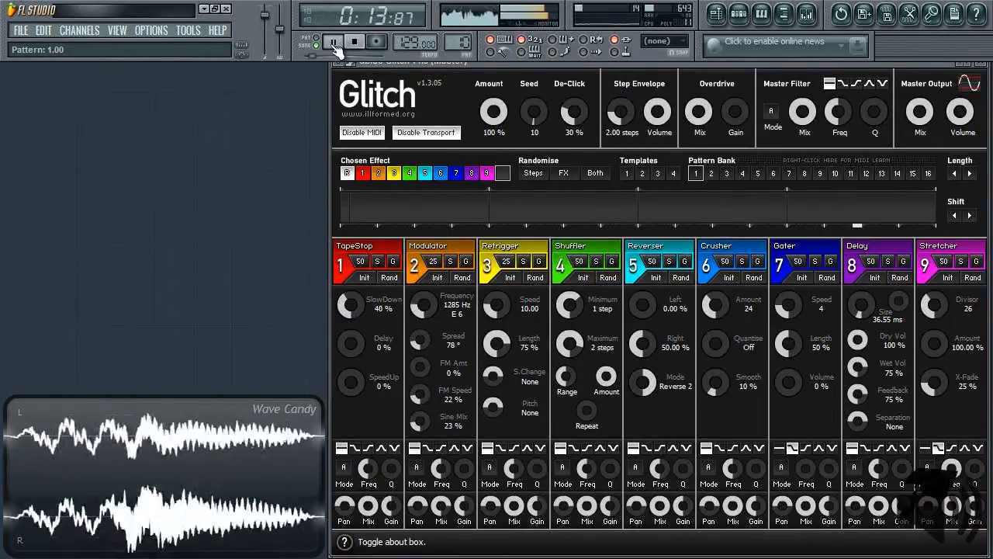
Preview the Glitch Modulator audio, then stop playback from the transport bar
{"action": "left_click", "coordinate": [726, 173]}
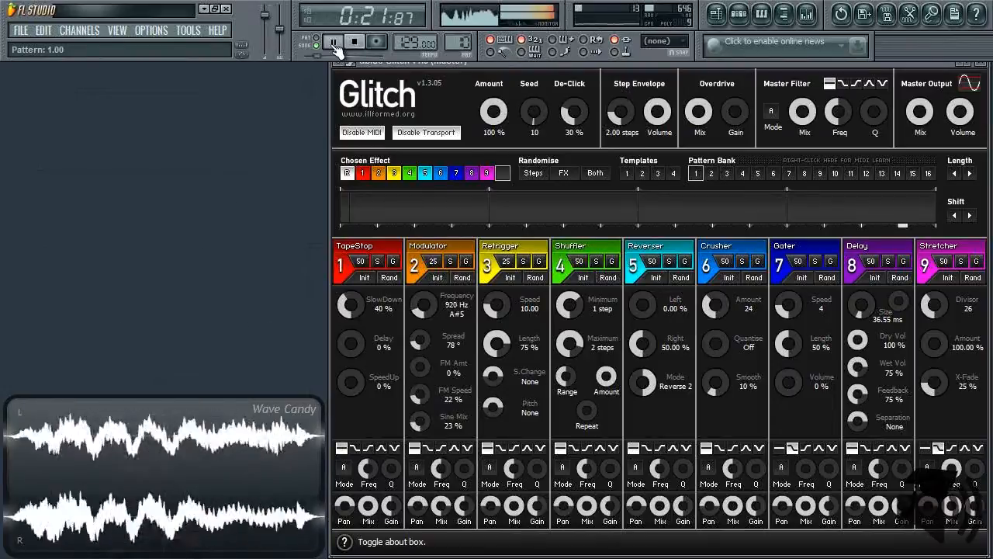
{"action": "left_click_drag", "start_coordinate": [424, 302], "coordinate": [427, 299]}
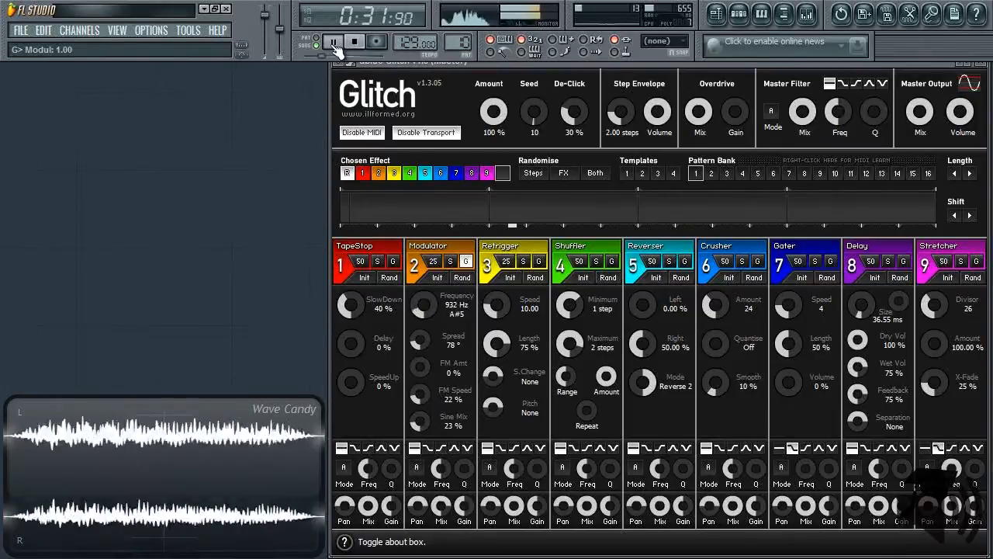
{"action": "left_click", "coordinate": [334, 41]}
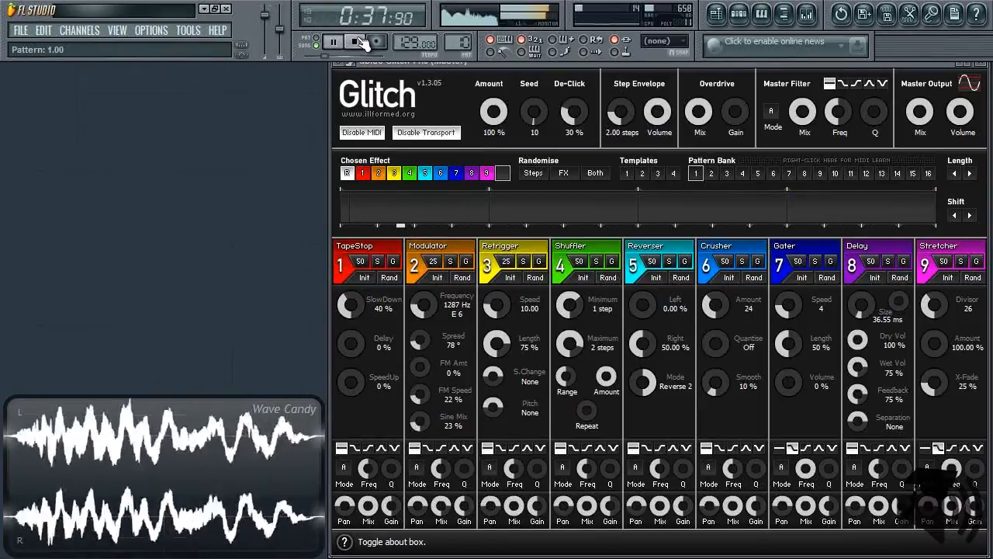
{"action": "left_click", "coordinate": [354, 42]}
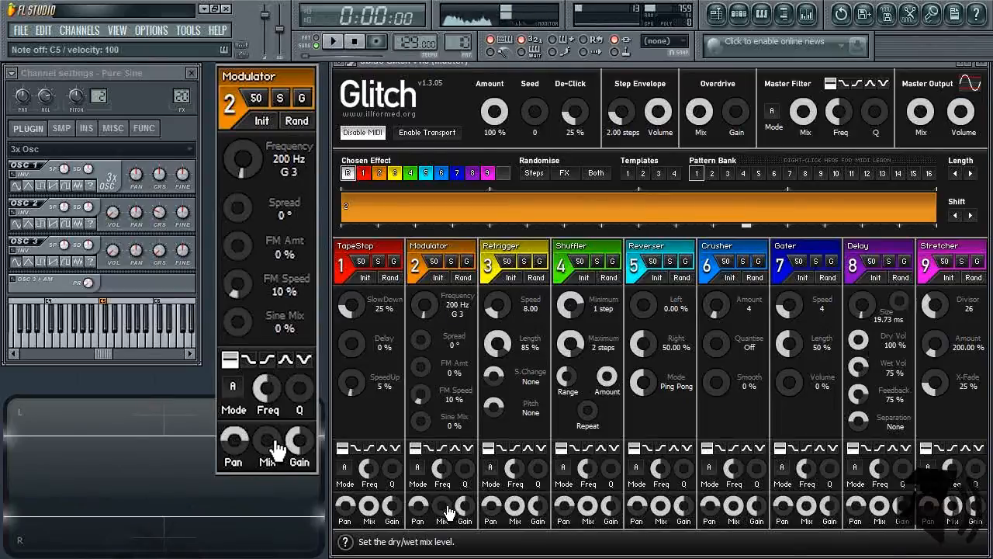
{"action": "mouse_move", "coordinate": [303, 338]}
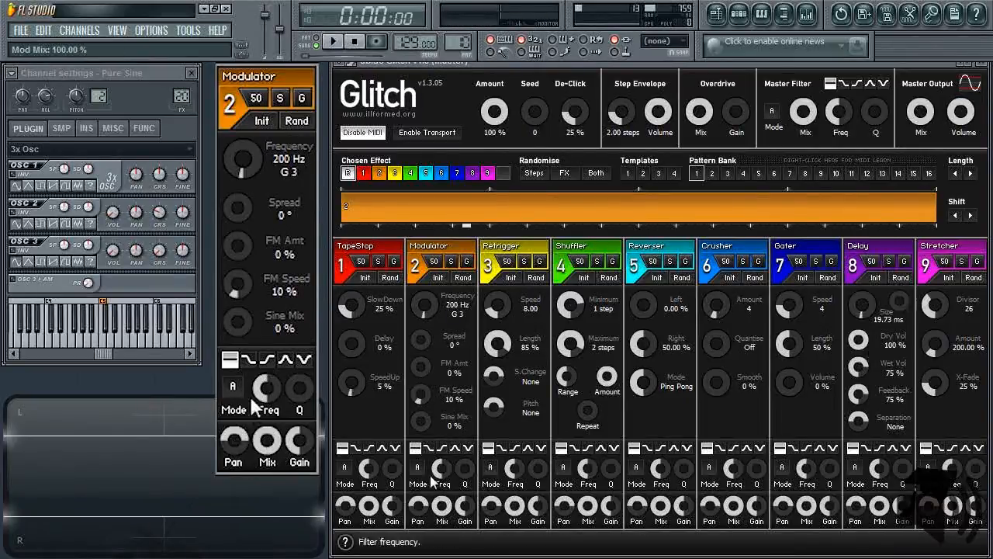
Test the Sine Mix knob, raise FM Speed to 100%, and return FM amount to 0%
{"action": "left_click_drag", "start_coordinate": [239, 322], "coordinate": [238, 342]}
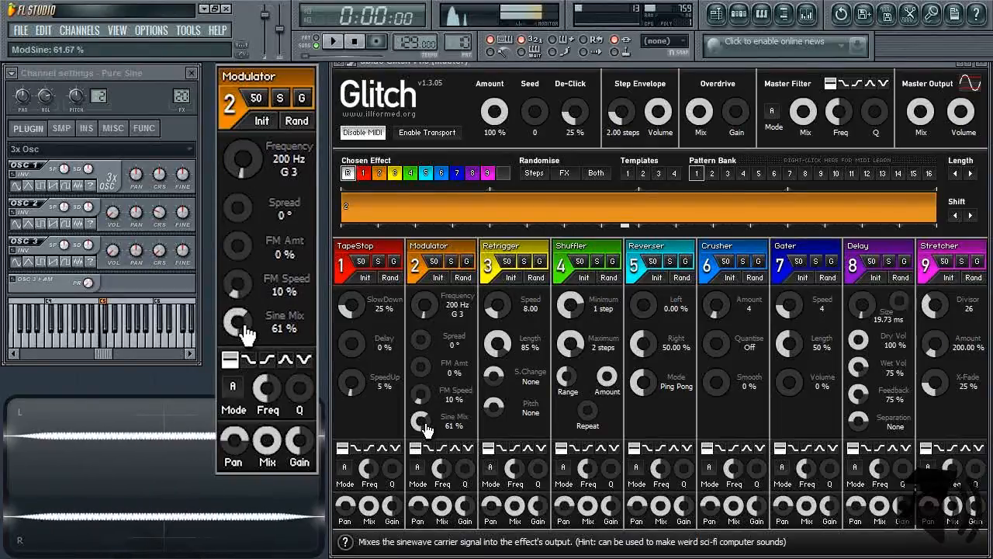
{"action": "left_click_drag", "start_coordinate": [236, 322], "coordinate": [236, 365]}
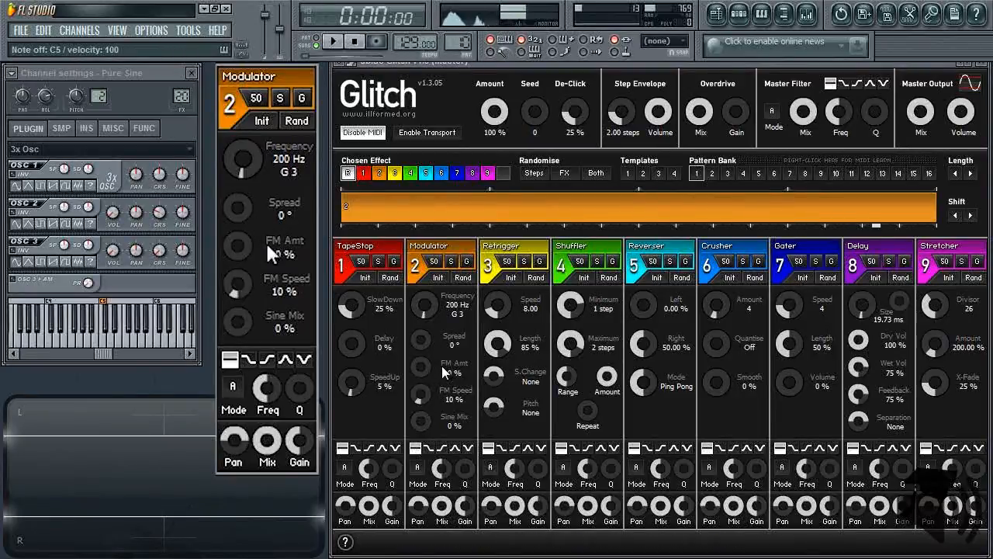
{"action": "mouse_move", "coordinate": [252, 260]}
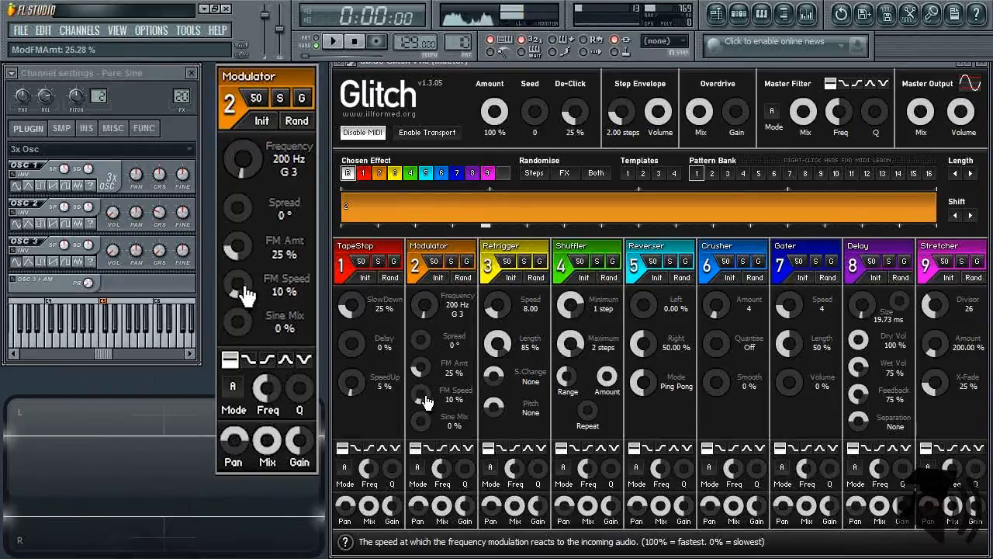
{"action": "left_click_drag", "start_coordinate": [240, 293], "coordinate": [241, 280]}
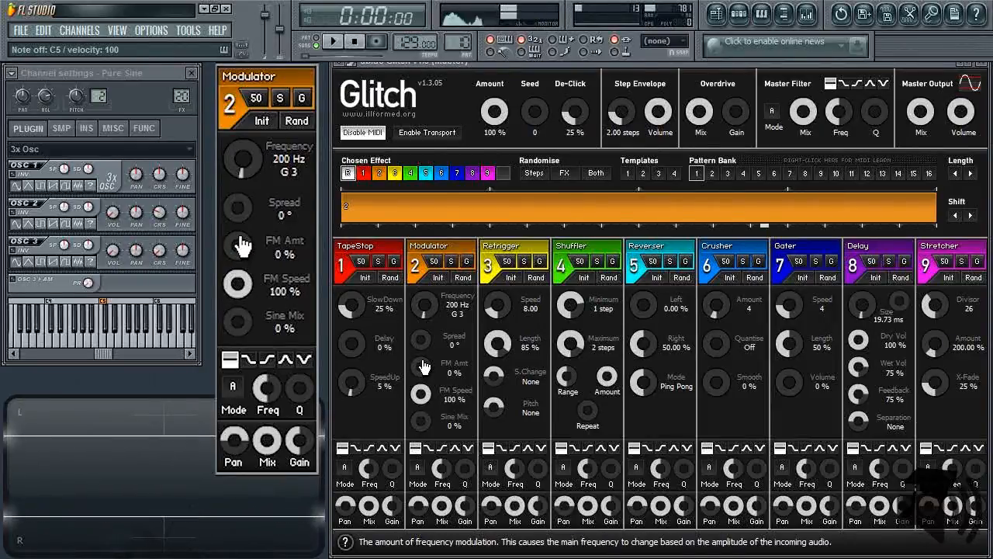
{"action": "mouse_move", "coordinate": [425, 377]}
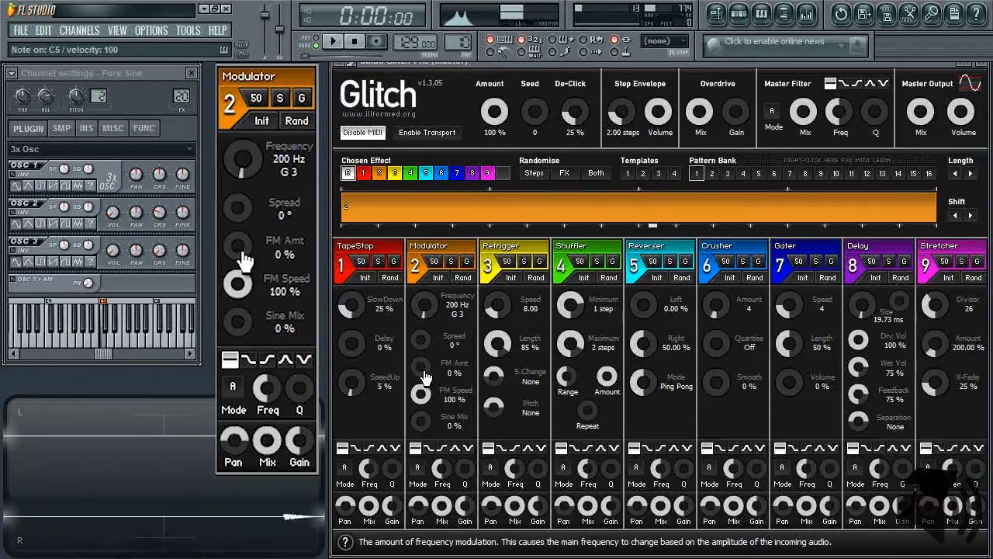
{"action": "left_click_drag", "start_coordinate": [239, 252], "coordinate": [239, 233]}
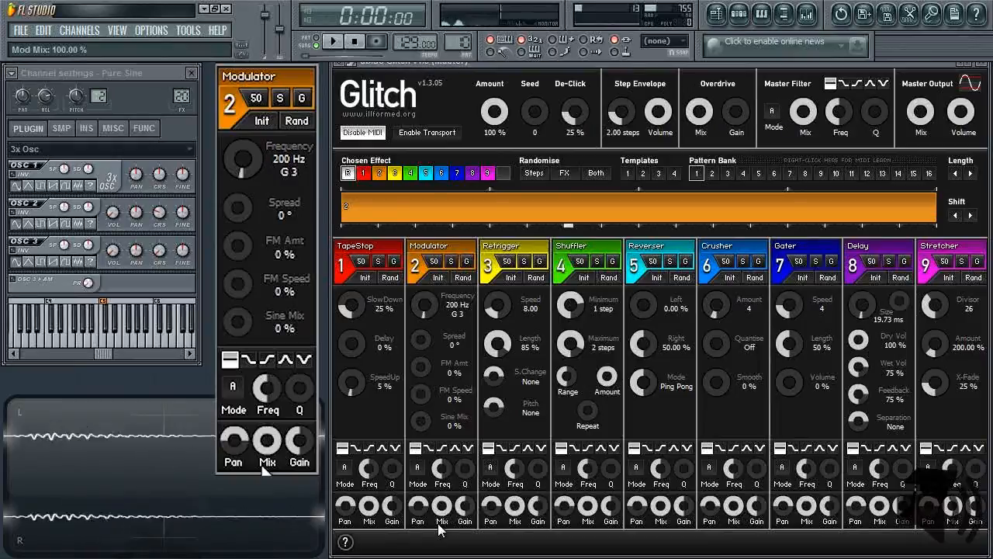
Widen the Modulator spread knob to 225°
{"action": "left_click_drag", "start_coordinate": [242, 160], "coordinate": [244, 152]}
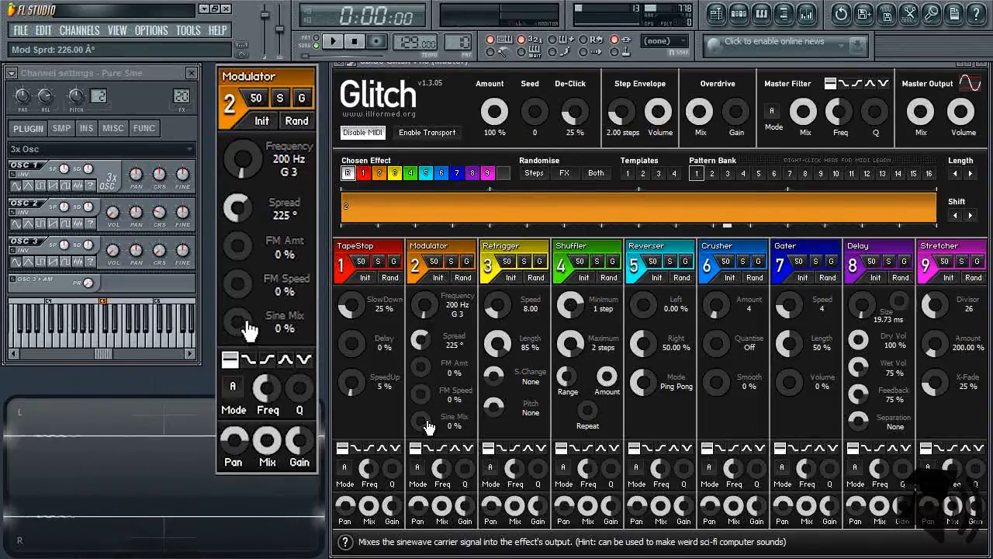
Keep sine mix at 0%, test FM amount at 25% then 0%, and tune frequency to 219 Hz
{"action": "left_click_drag", "start_coordinate": [237, 323], "coordinate": [237, 306]}
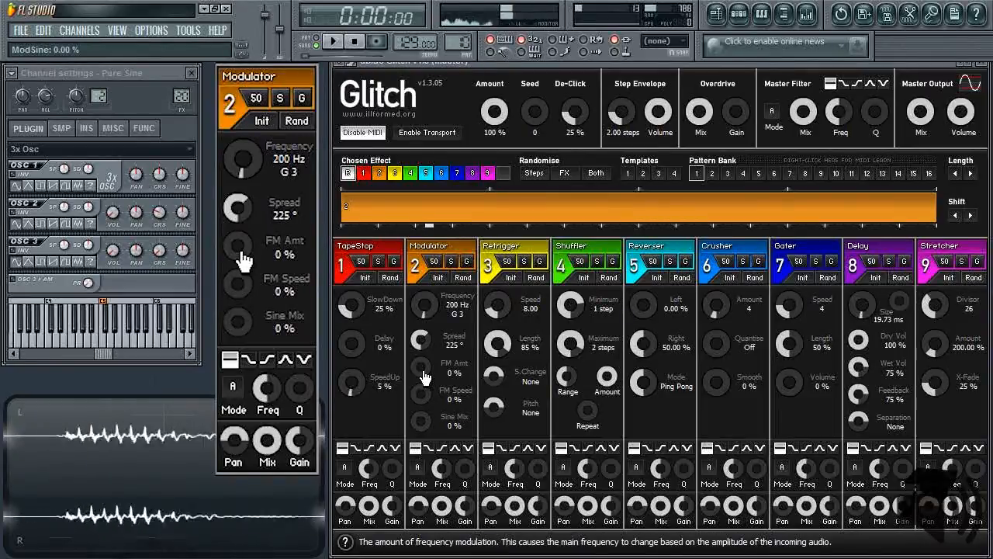
{"action": "left_click_drag", "start_coordinate": [236, 252], "coordinate": [237, 237]}
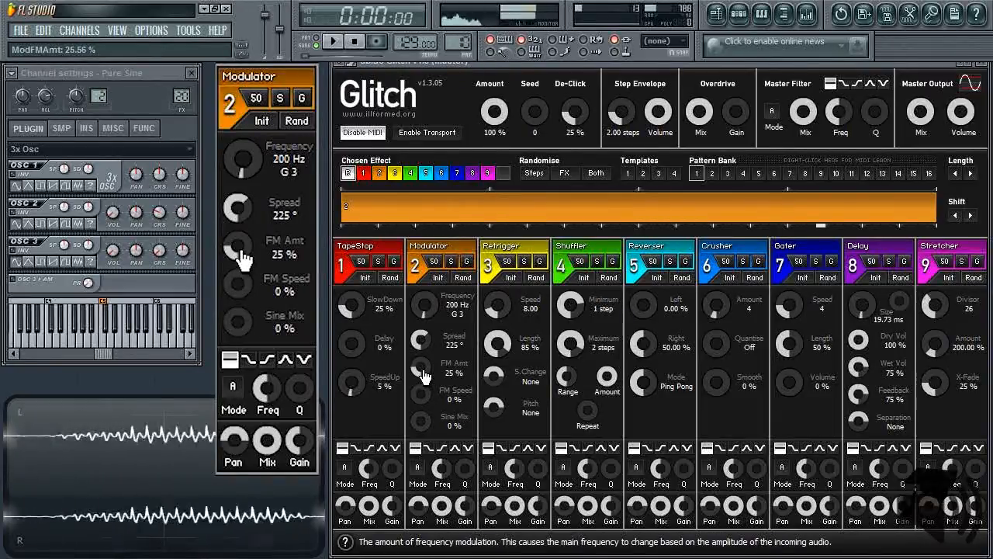
{"action": "left_click_drag", "start_coordinate": [238, 250], "coordinate": [238, 233]}
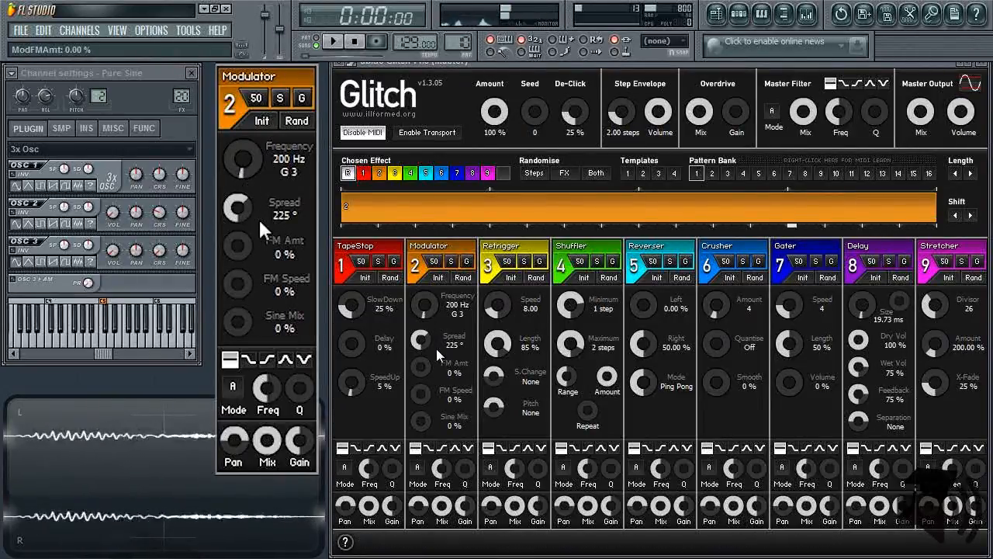
{"action": "left_click_drag", "start_coordinate": [243, 160], "coordinate": [252, 151]}
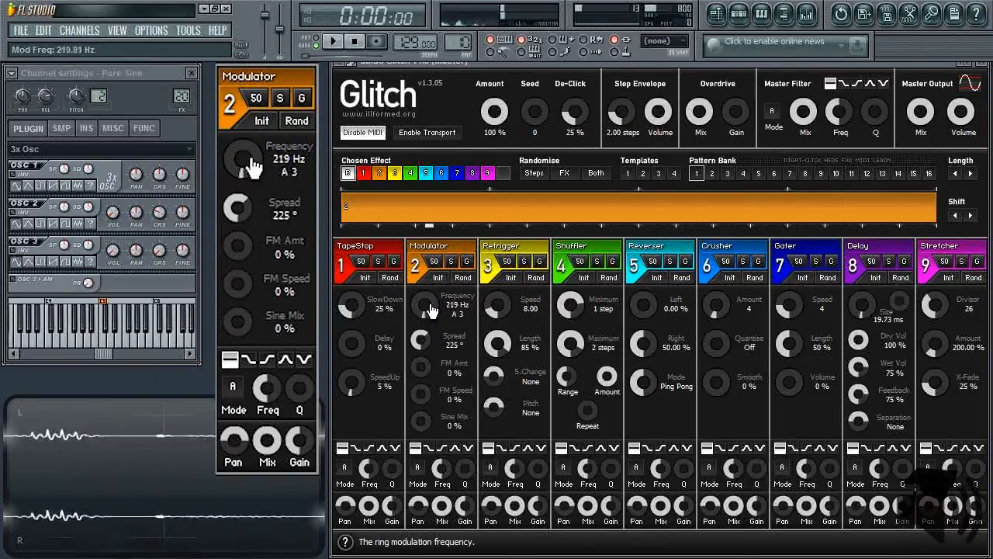